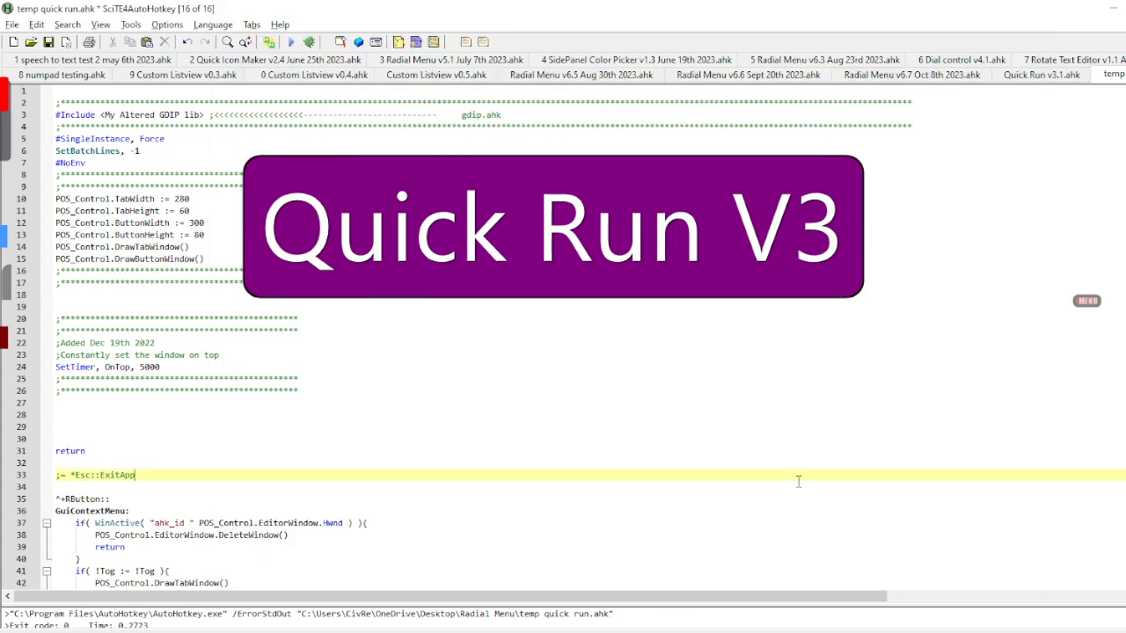
{"action": "mouse_move", "coordinate": [457, 254]}
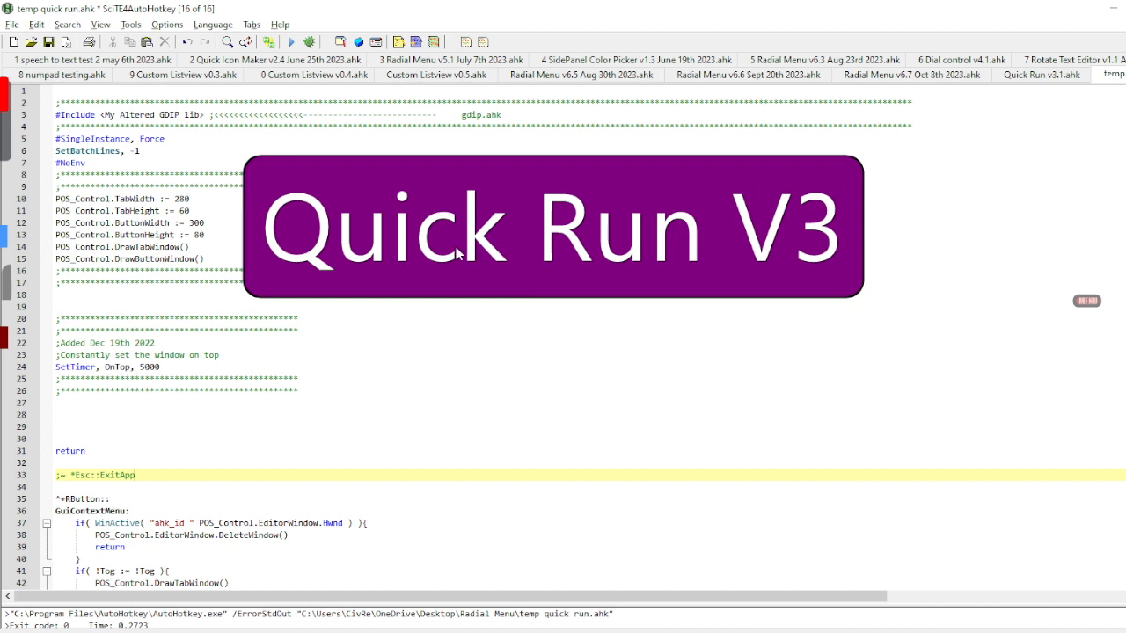
{"action": "mouse_move", "coordinate": [443, 279]}
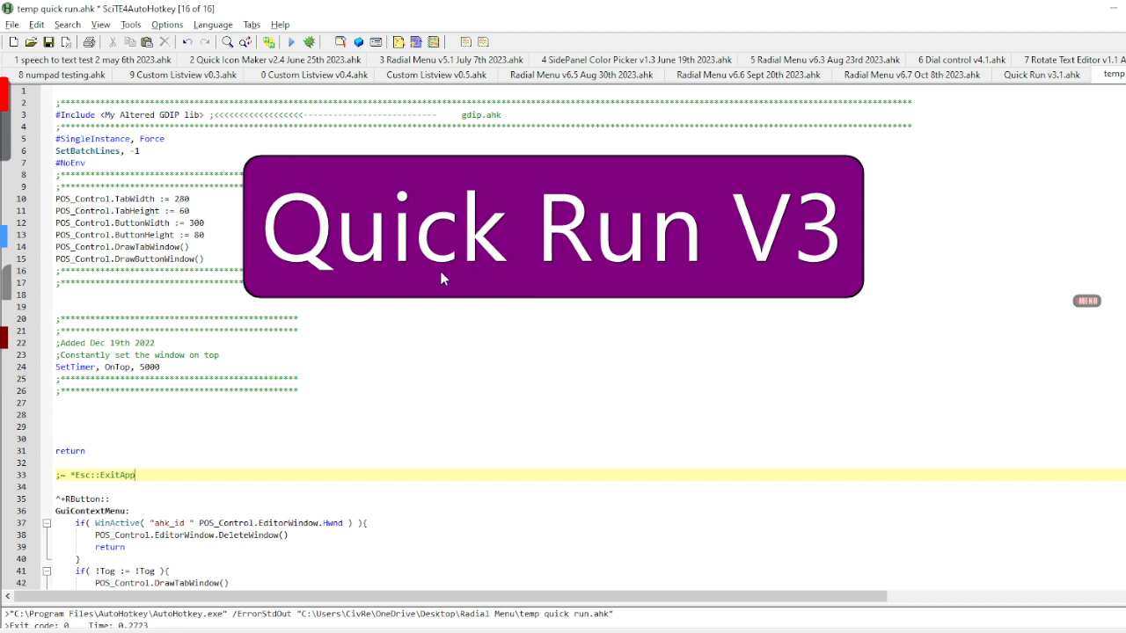
{"action": "mouse_move", "coordinate": [444, 270]}
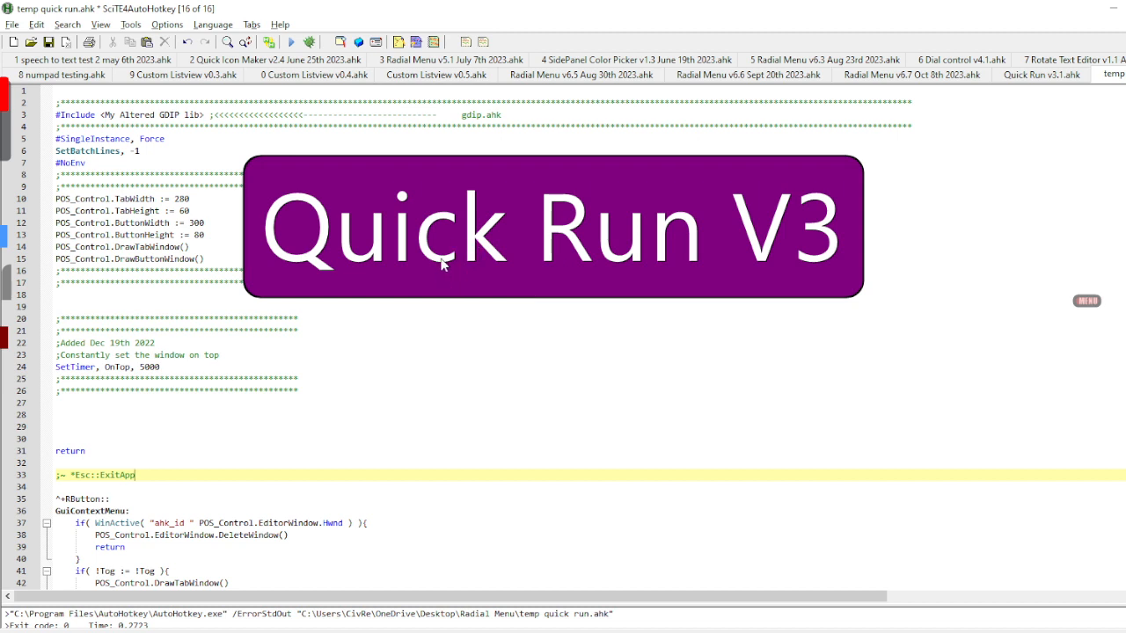
{"action": "mouse_move", "coordinate": [440, 258]}
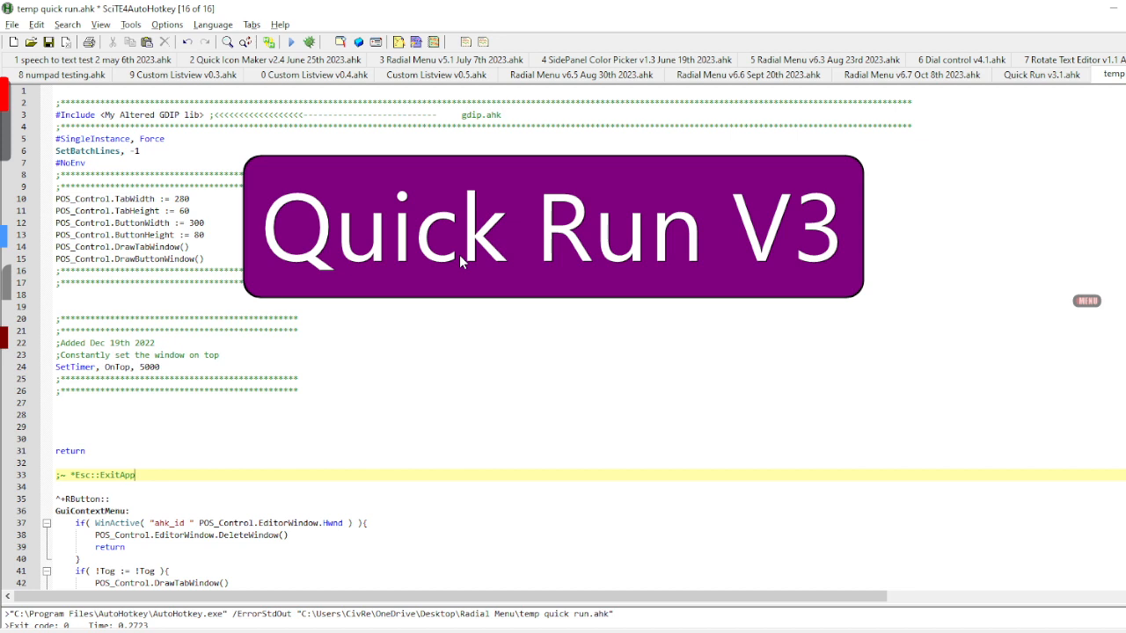
{"action": "mouse_move", "coordinate": [282, 437]}
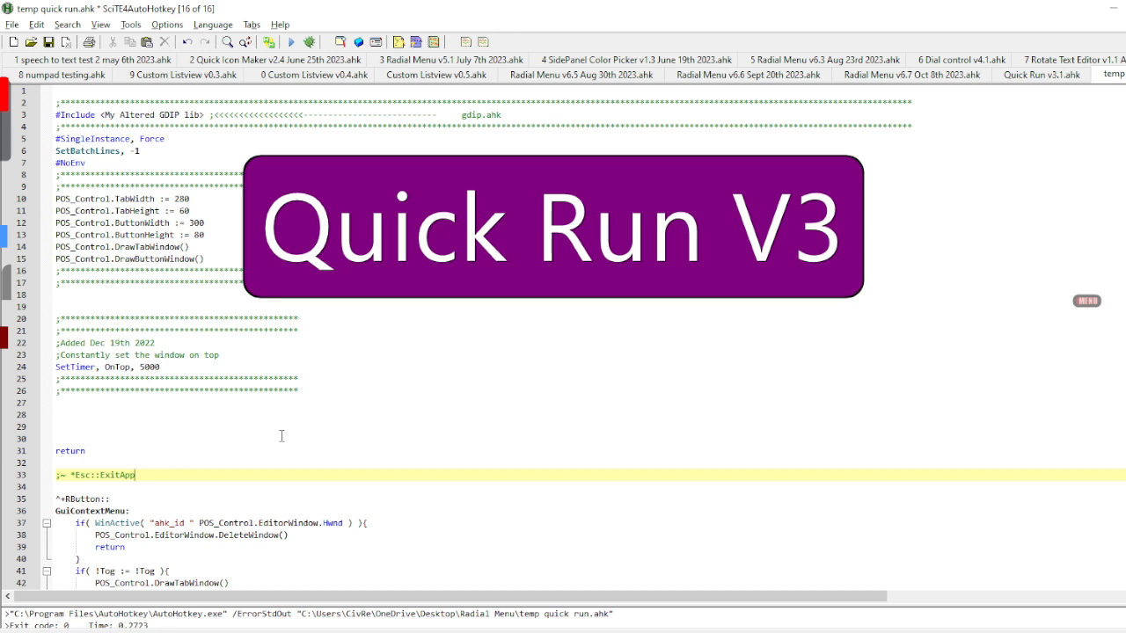
{"action": "mouse_move", "coordinate": [171, 456]}
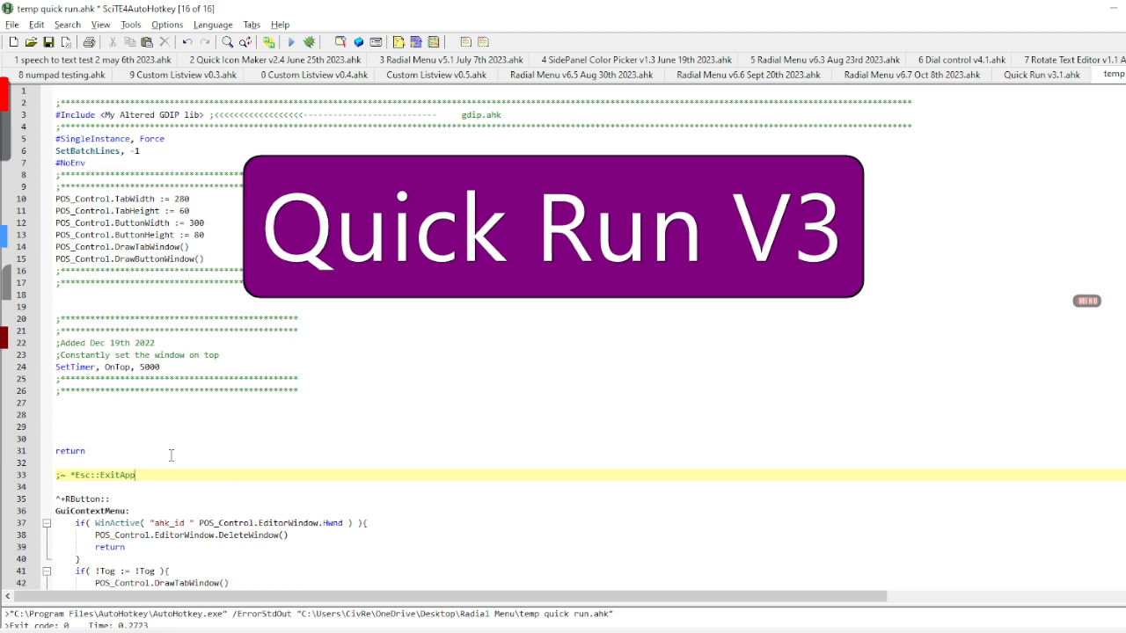
{"action": "mouse_move", "coordinate": [341, 313]}
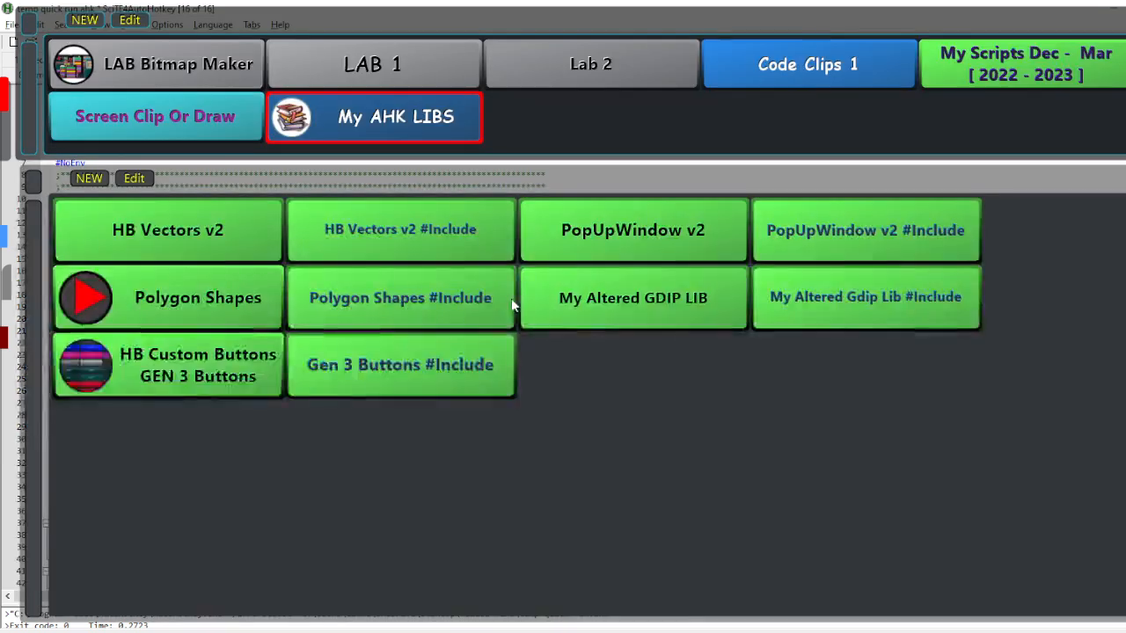
{"action": "mouse_move", "coordinate": [513, 304]}
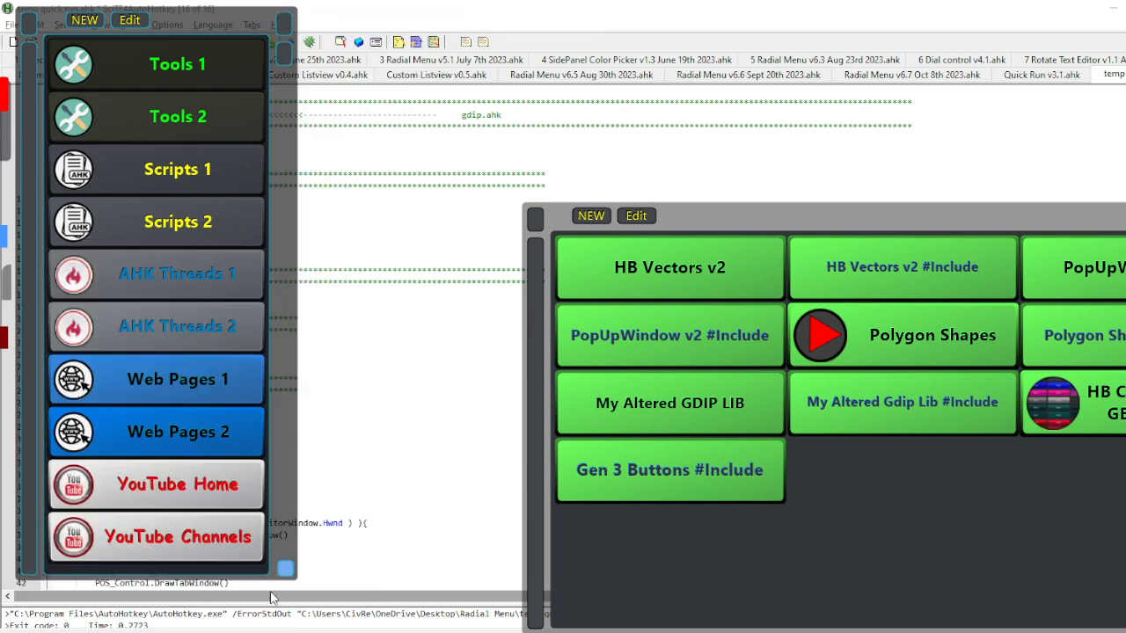
Step: Browse the vertical tab list and show the Tools 1 category of utility buttons
{"action": "scroll", "scroll_direction": "down", "scroll_amount": 3}
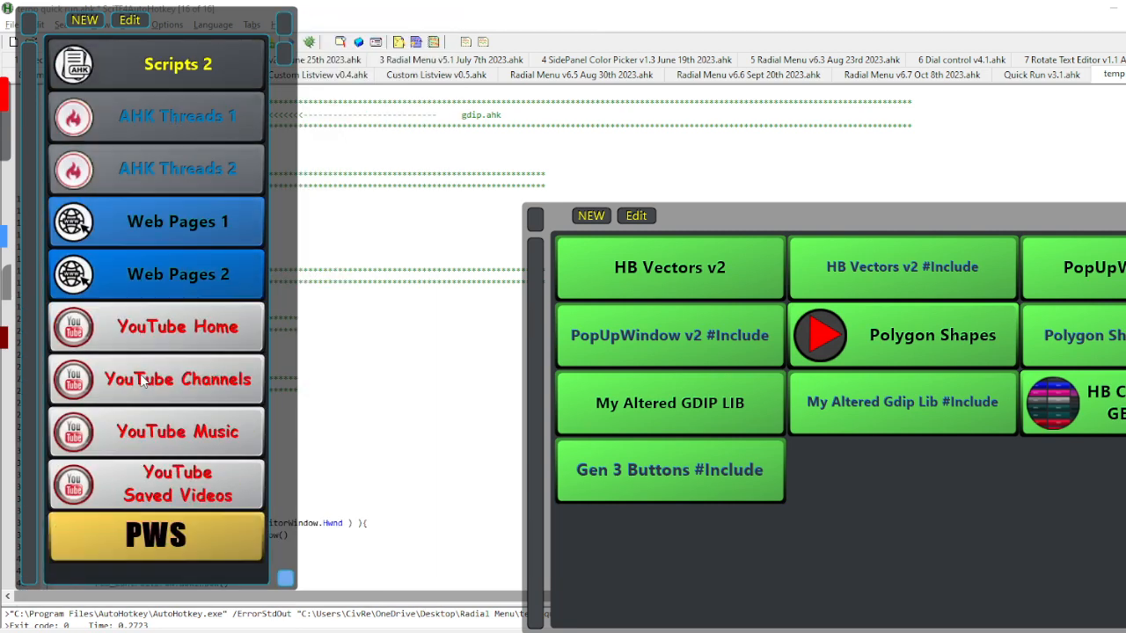
{"action": "scroll", "scroll_direction": "up", "scroll_amount": 3}
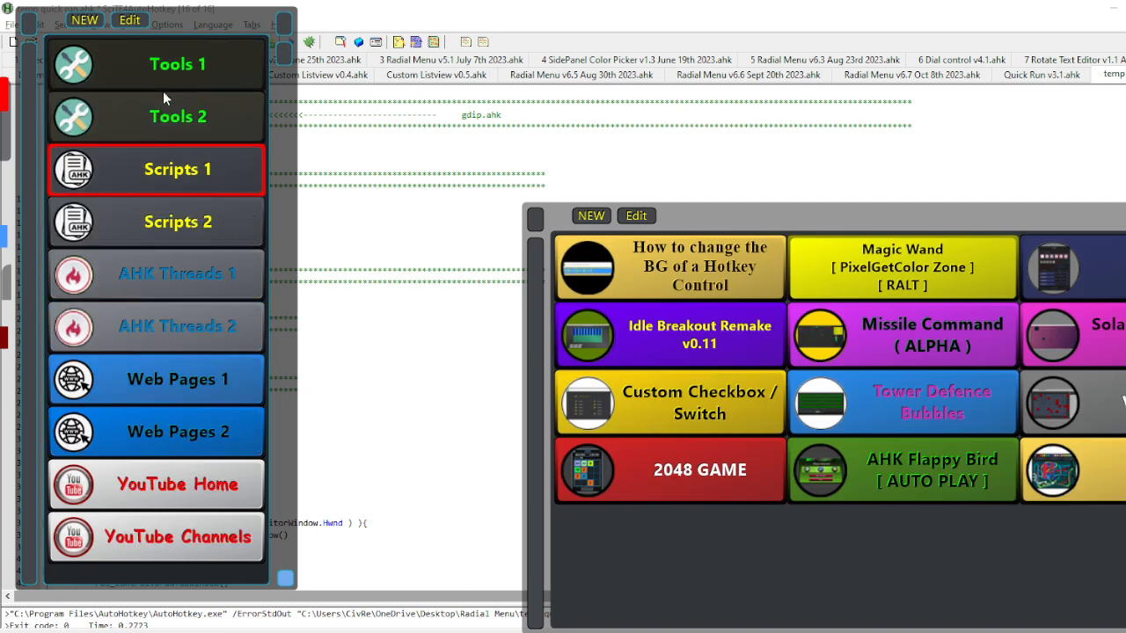
{"action": "left_click", "coordinate": [177, 63]}
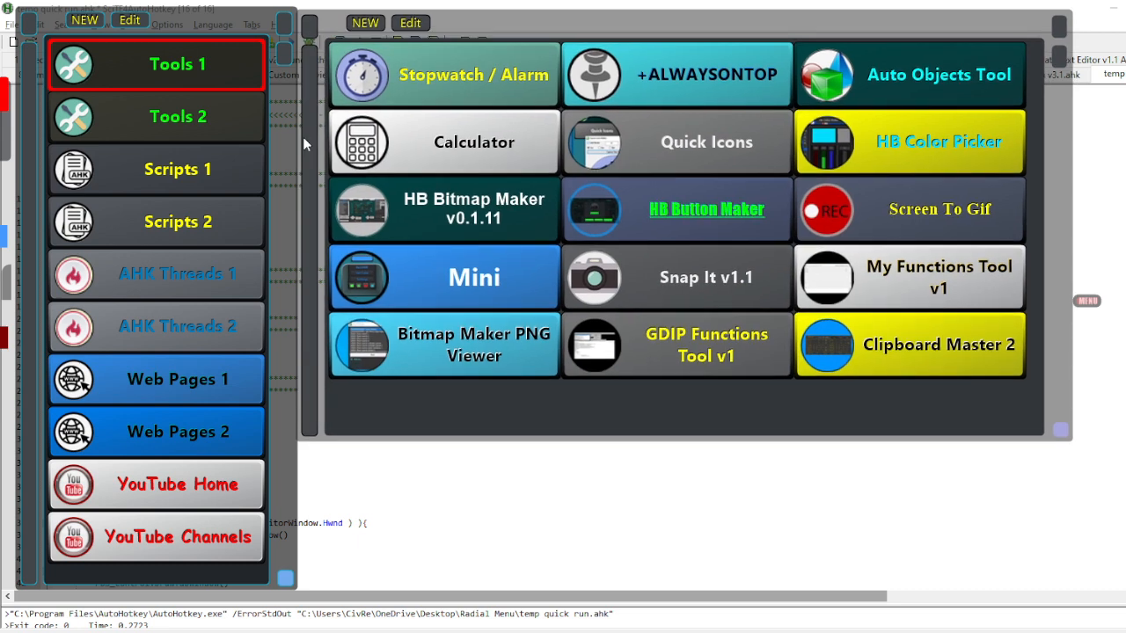
{"action": "mouse_move", "coordinate": [1060, 433]}
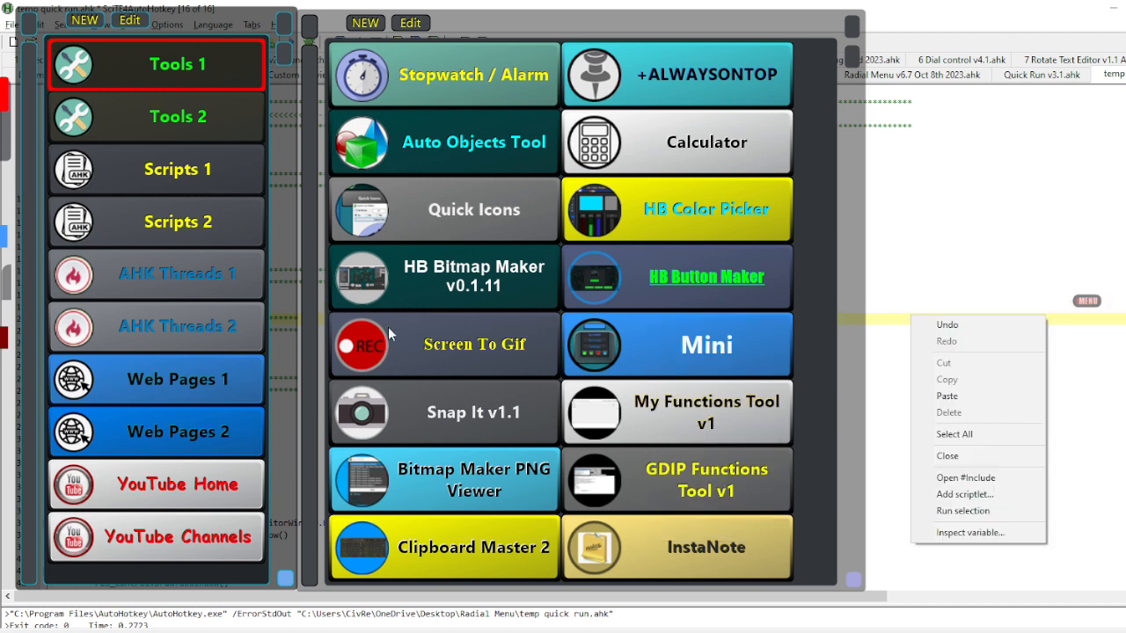
{"action": "mouse_move", "coordinate": [209, 327]}
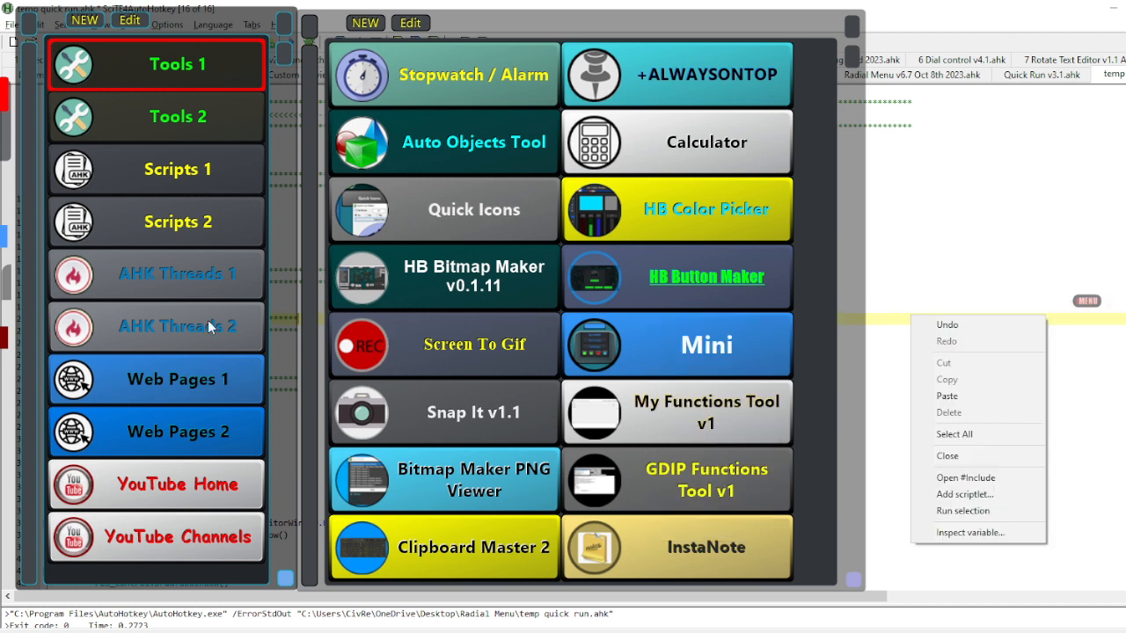
{"action": "mouse_move", "coordinate": [495, 319]}
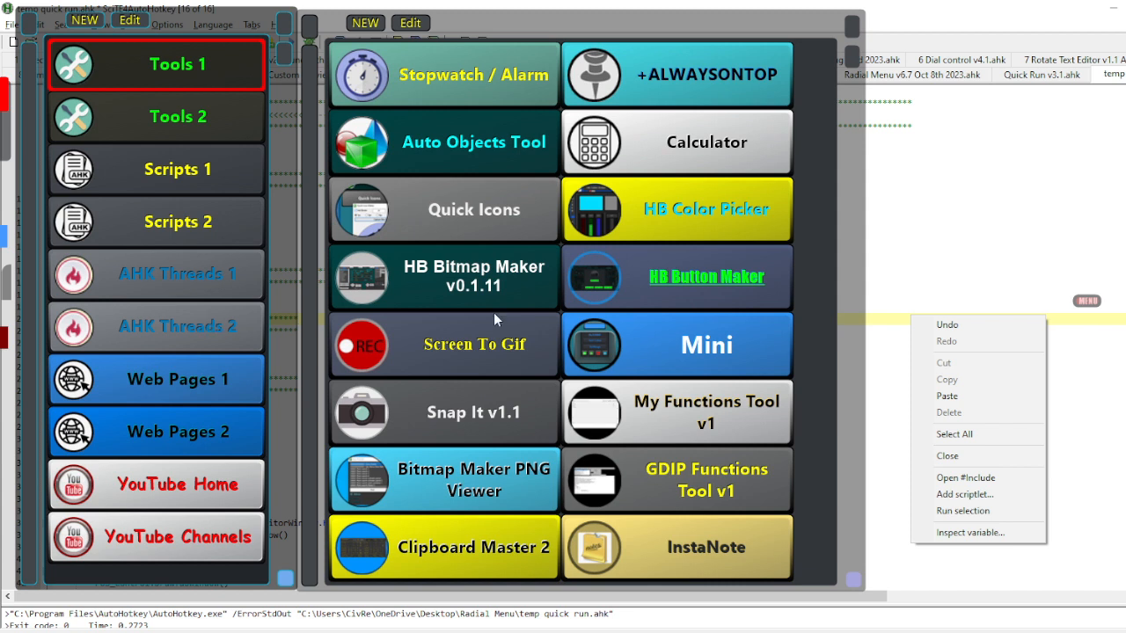
{"action": "mouse_move", "coordinate": [427, 344]}
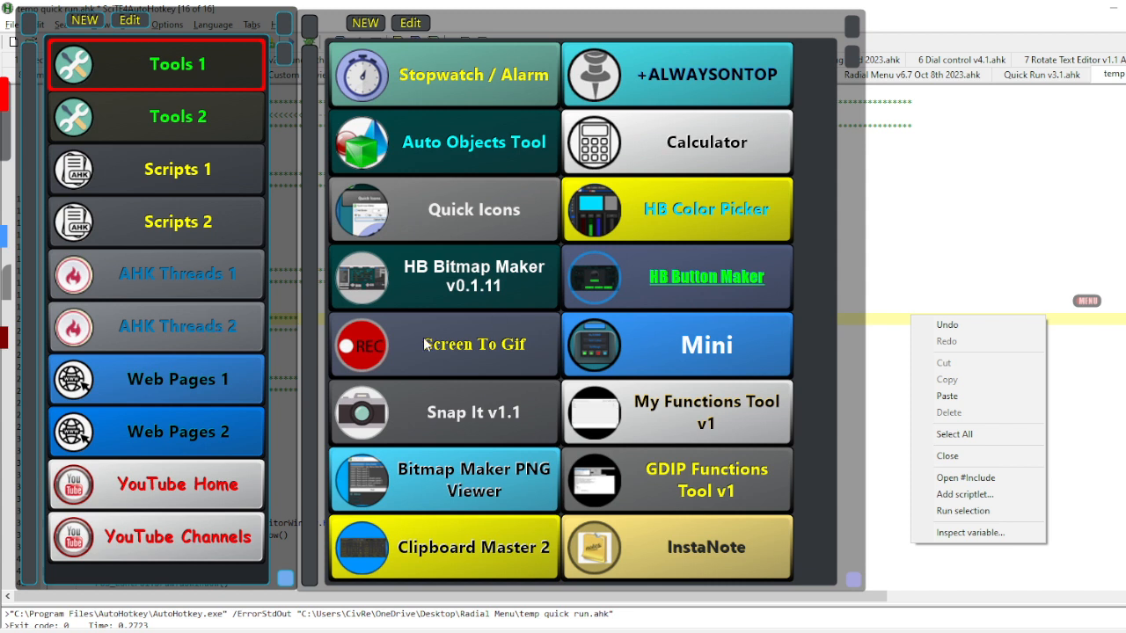
{"action": "mouse_move", "coordinate": [354, 368]}
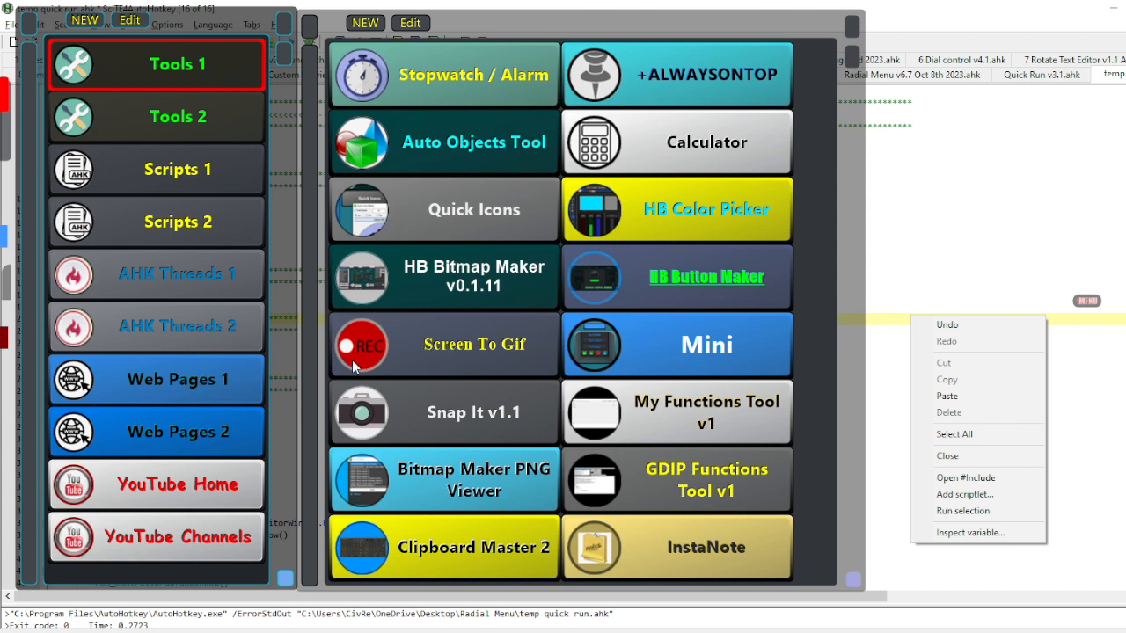
{"action": "mouse_move", "coordinate": [418, 371]}
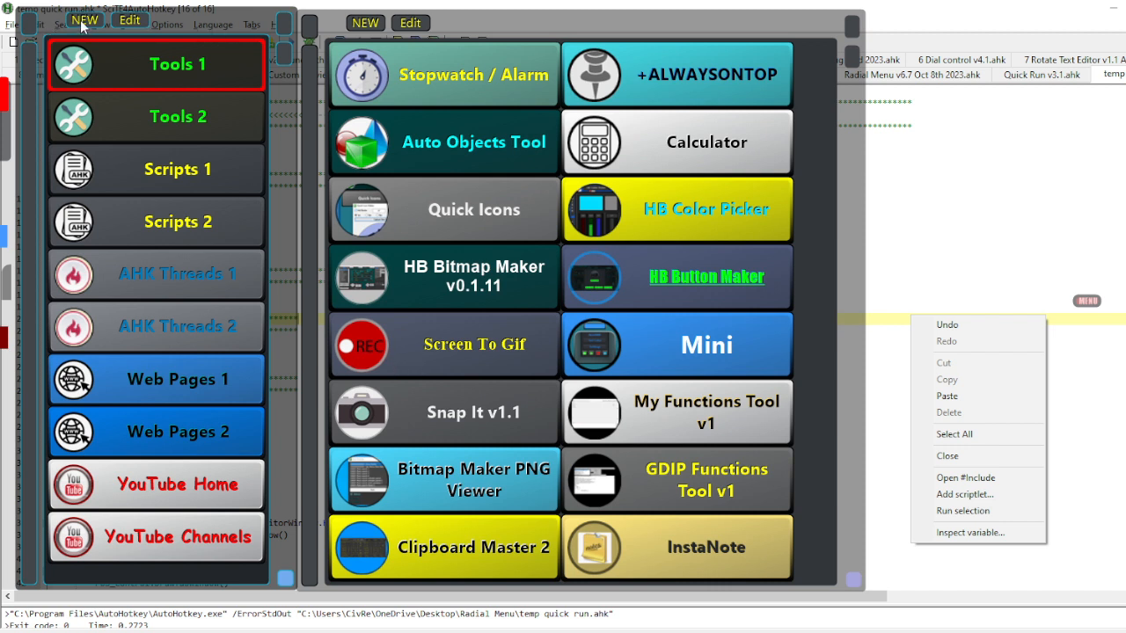
{"action": "mouse_move", "coordinate": [123, 213]}
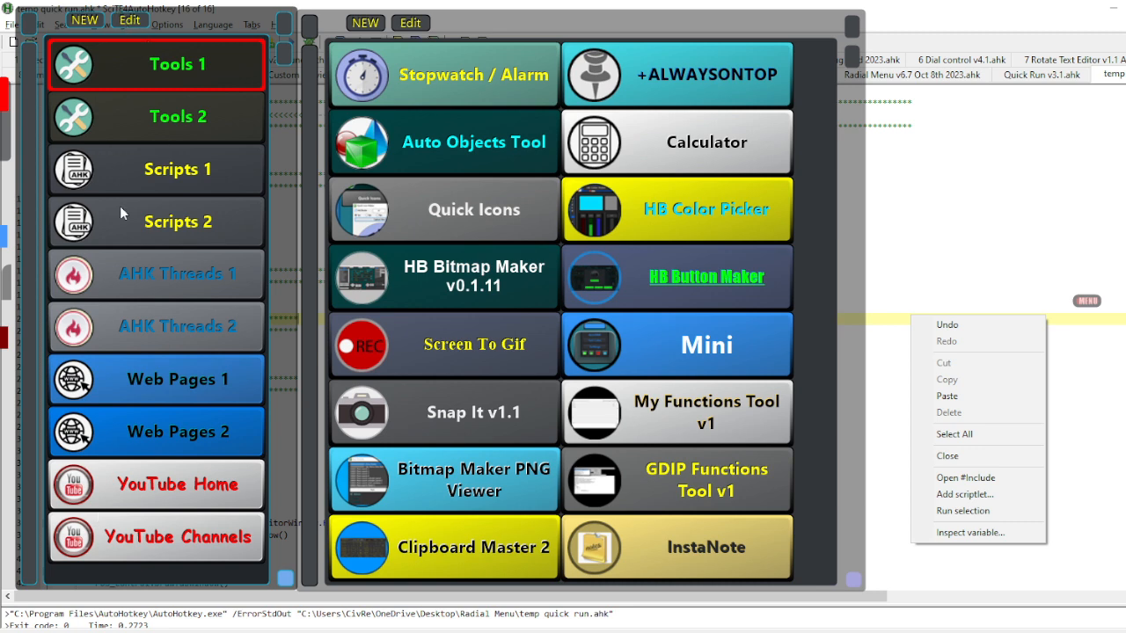
{"action": "mouse_move", "coordinate": [464, 370]}
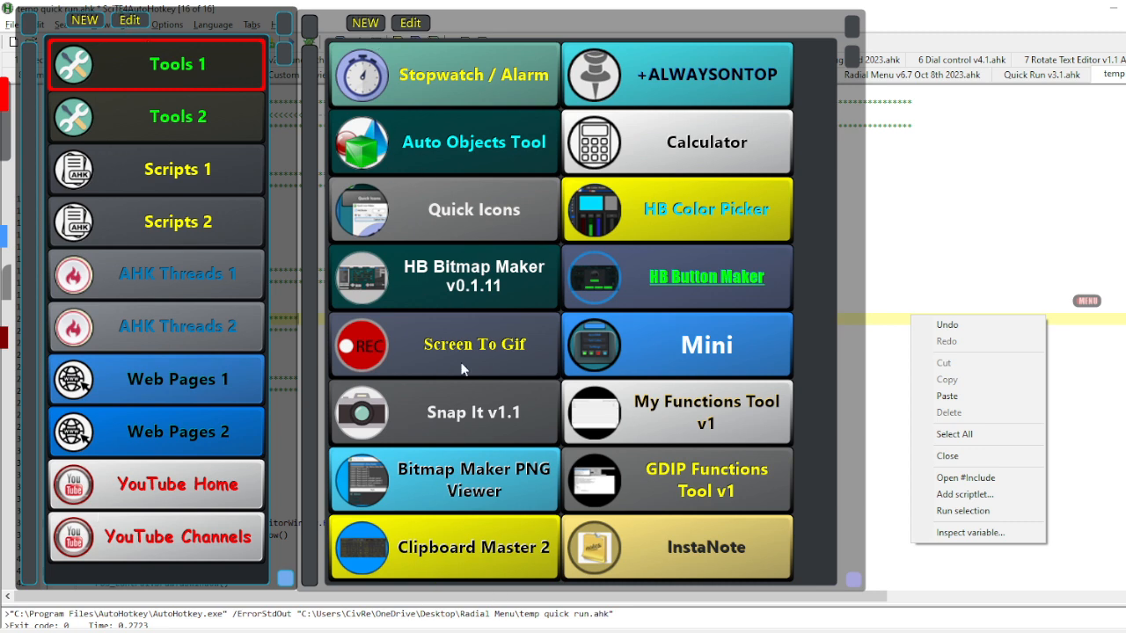
{"action": "mouse_move", "coordinate": [539, 368]}
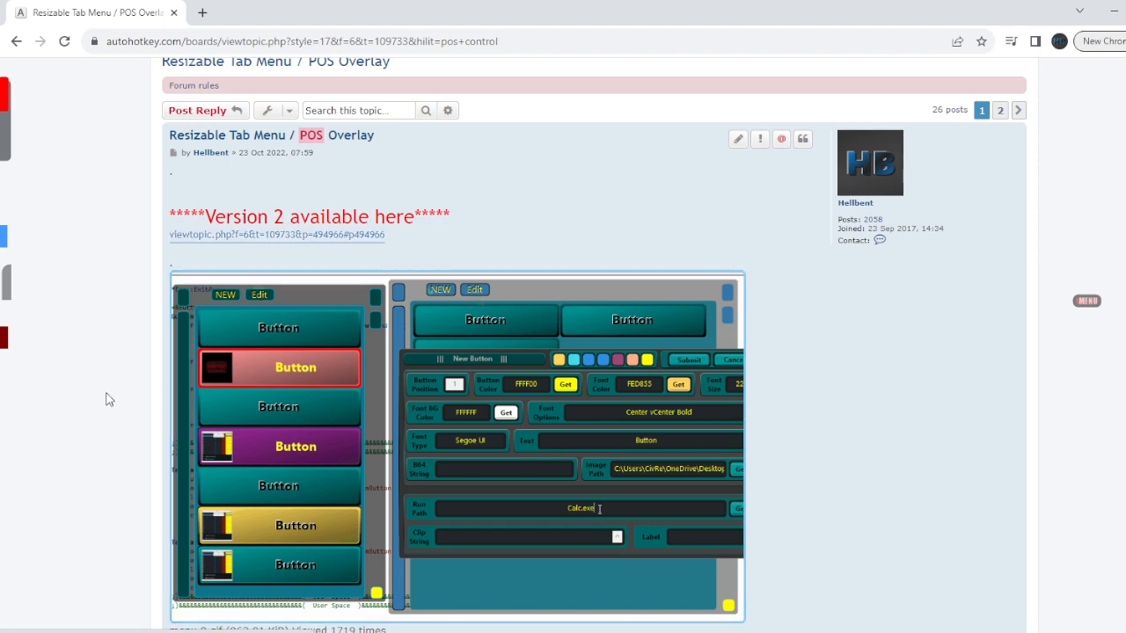
Step: Scroll the forum thread past the tab, label and colour sections to 'How to change the color of the menu'
{"action": "scroll", "scroll_direction": "down", "scroll_amount": 3}
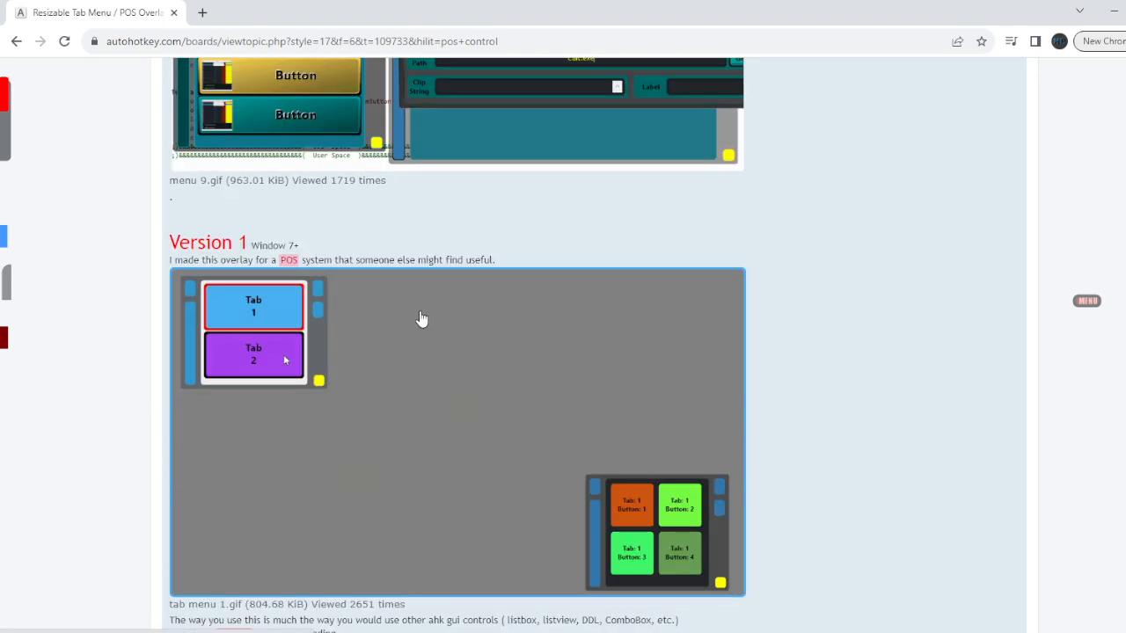
{"action": "scroll", "scroll_direction": "down", "scroll_amount": 3}
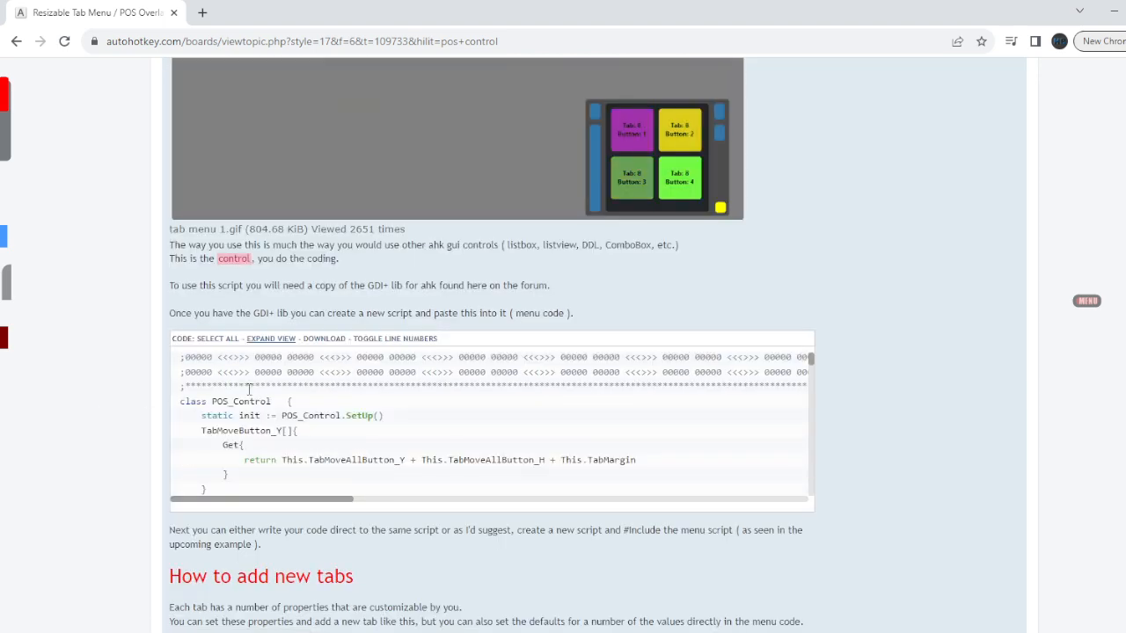
{"action": "scroll", "scroll_direction": "down", "scroll_amount": 3}
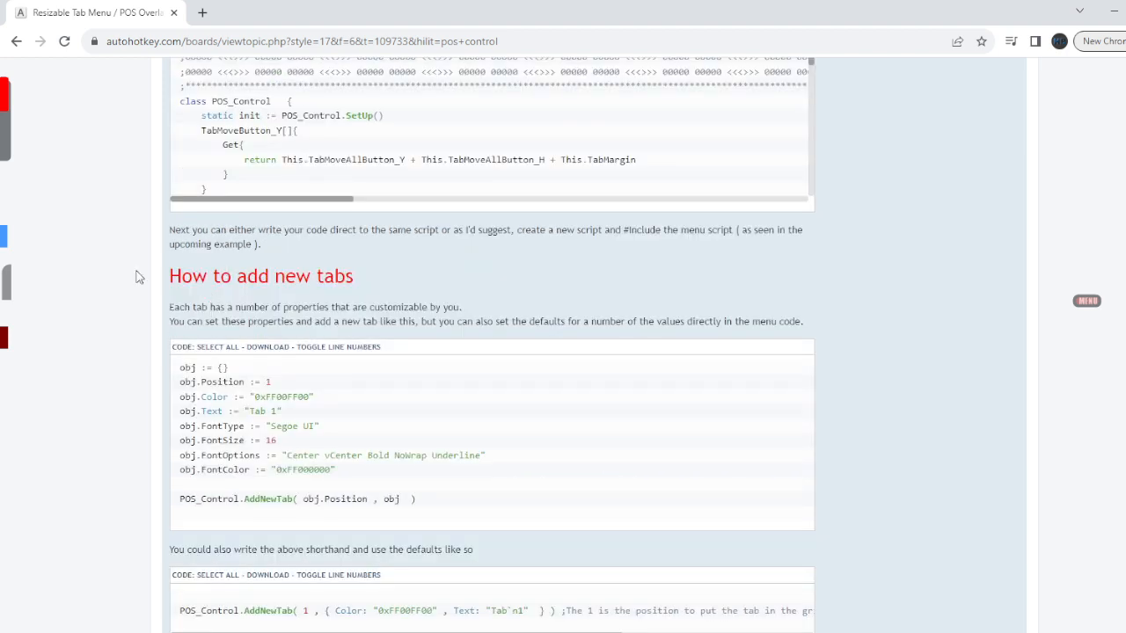
{"action": "mouse_move", "coordinate": [247, 297]}
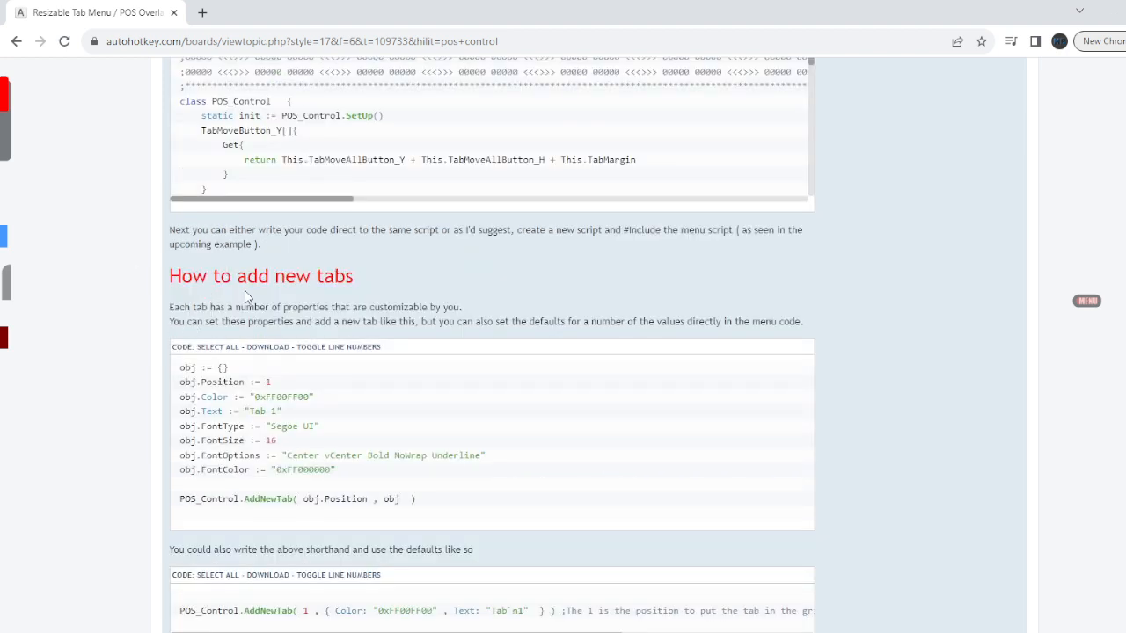
{"action": "scroll", "scroll_direction": "down", "scroll_amount": 3}
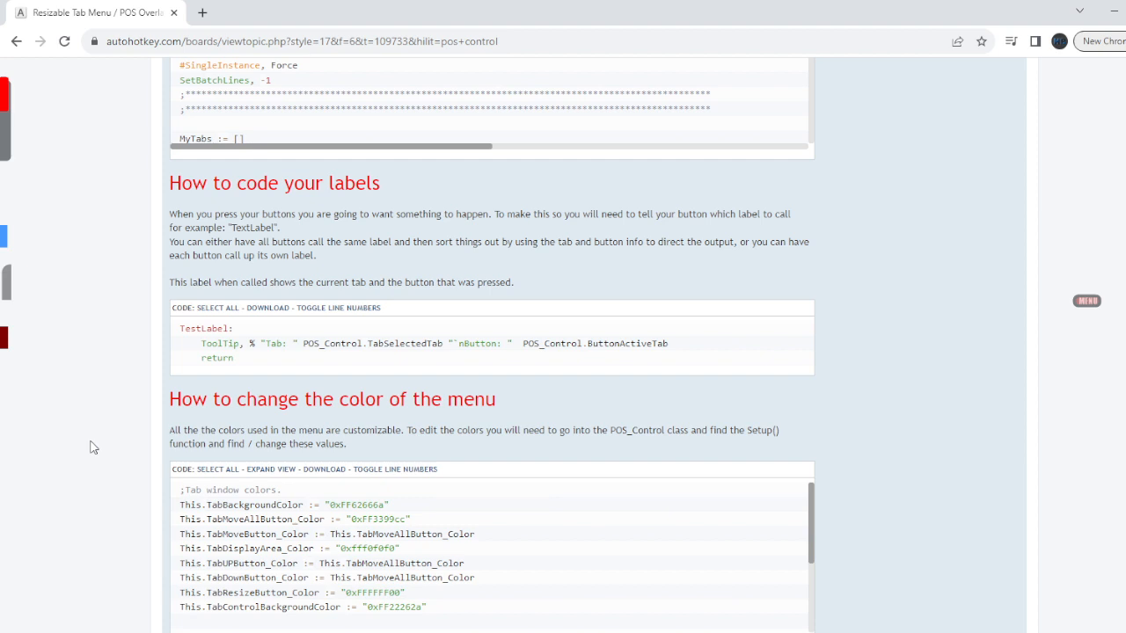
{"action": "scroll", "scroll_direction": "down", "scroll_amount": 3}
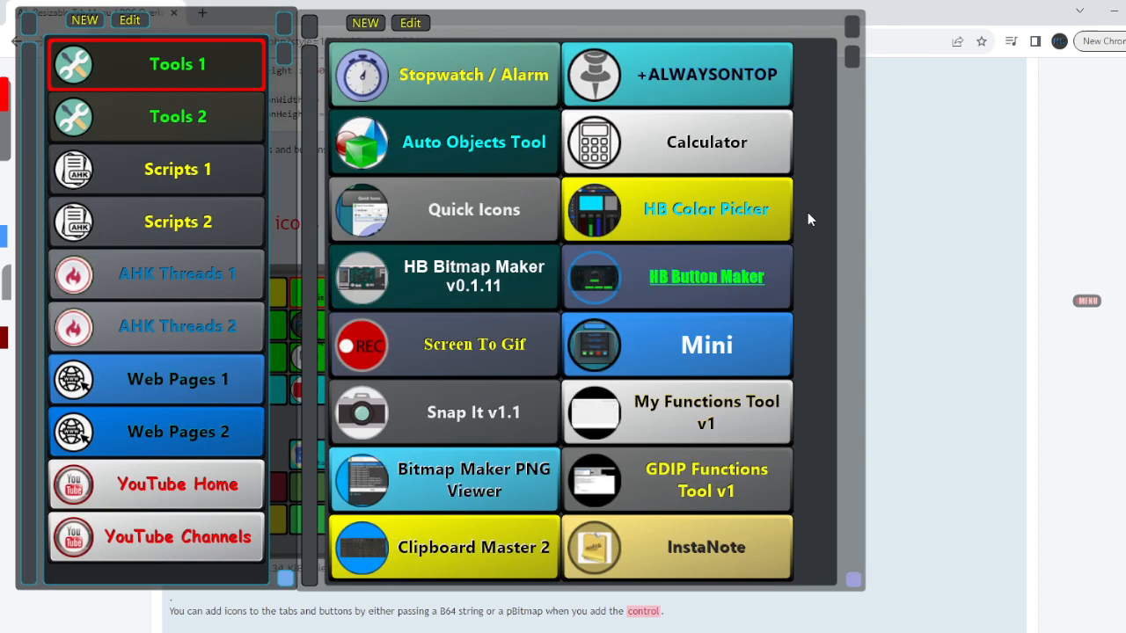
{"action": "mouse_move", "coordinate": [437, 219]}
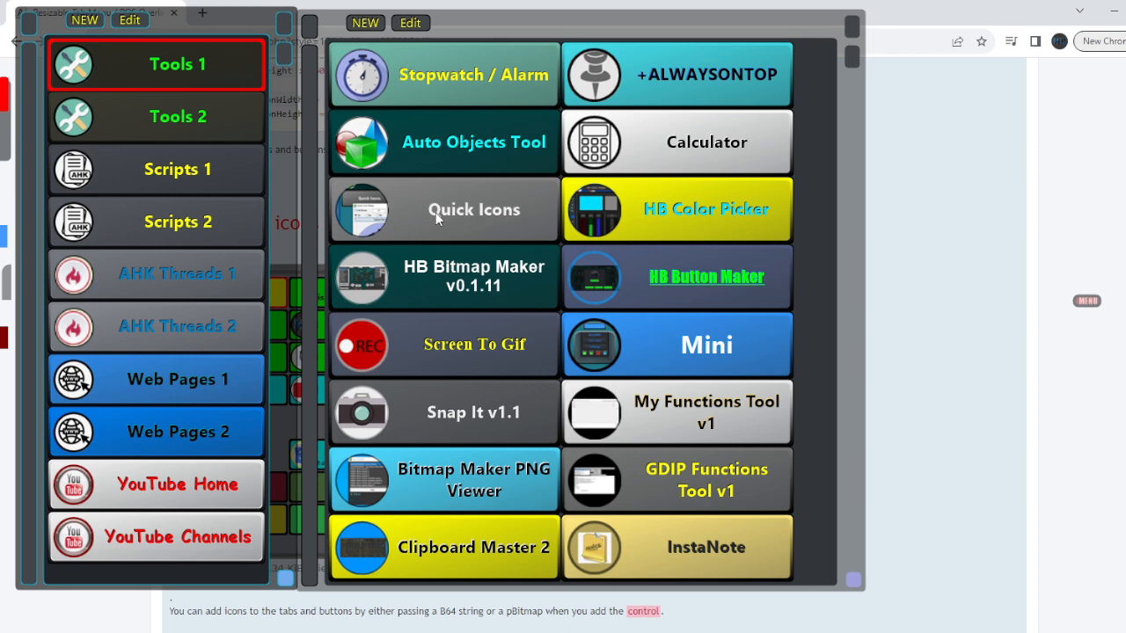
Step: Launch Quick Icon Maker, enlarge the capture circle to 212 and capture the tab-menu image
{"action": "left_click", "coordinate": [473, 209]}
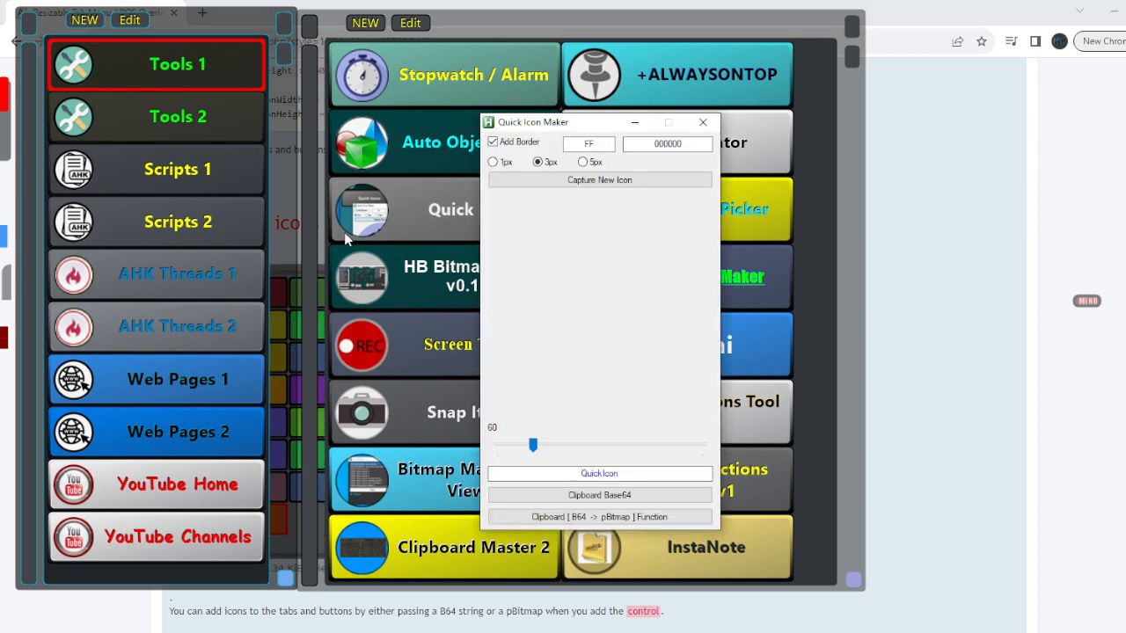
{"action": "left_click_drag", "start_coordinate": [533, 445], "coordinate": [637, 445]}
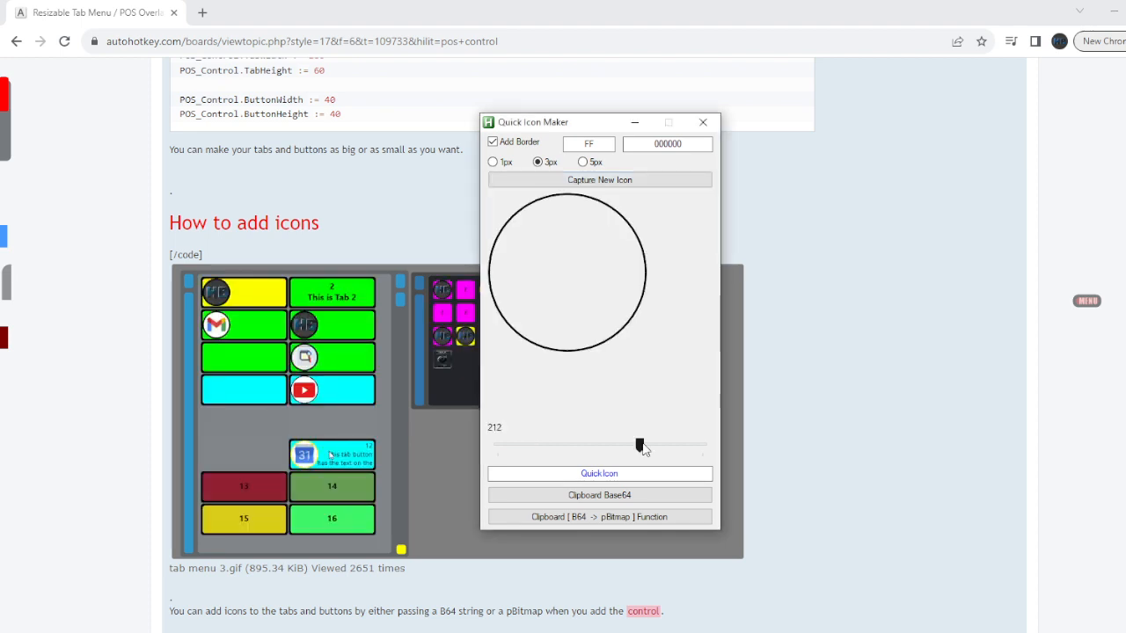
{"action": "left_click", "coordinate": [600, 179]}
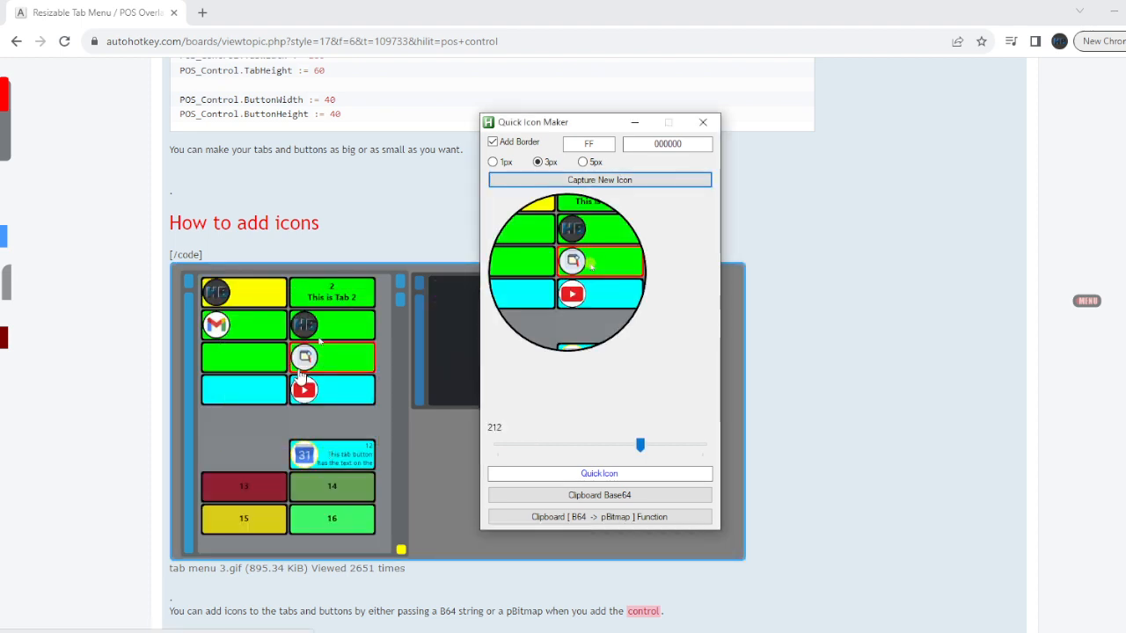
Step: Shrink the captured icon to size 38 and copy it as a Base64 string
{"action": "left_click_drag", "start_coordinate": [640, 445], "coordinate": [600, 444]}
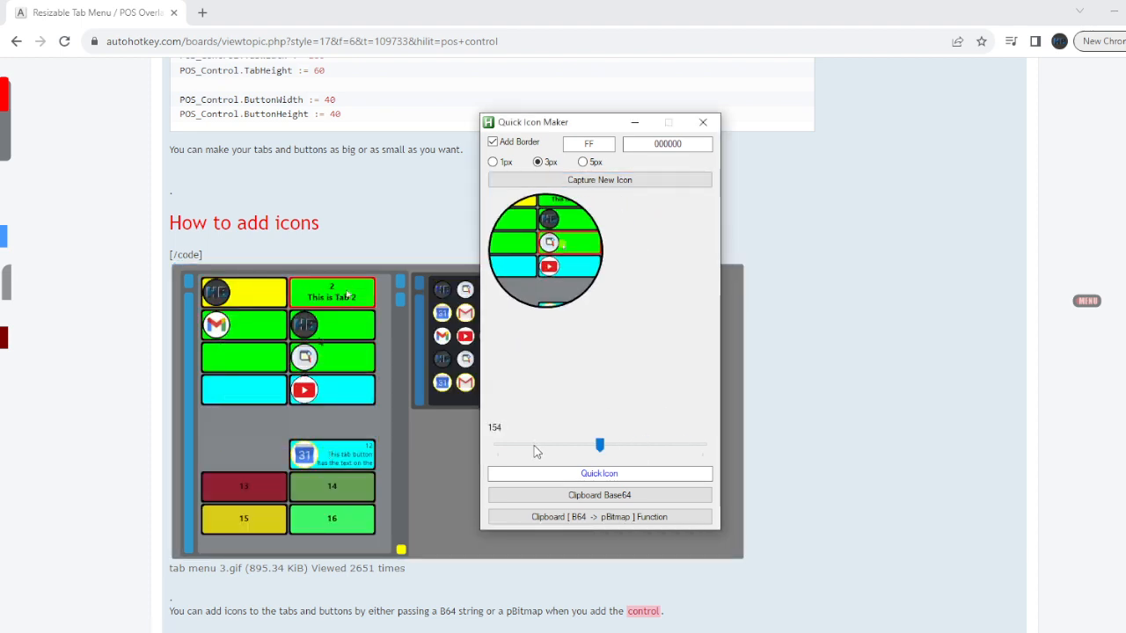
{"action": "left_click_drag", "start_coordinate": [601, 444], "coordinate": [518, 445]}
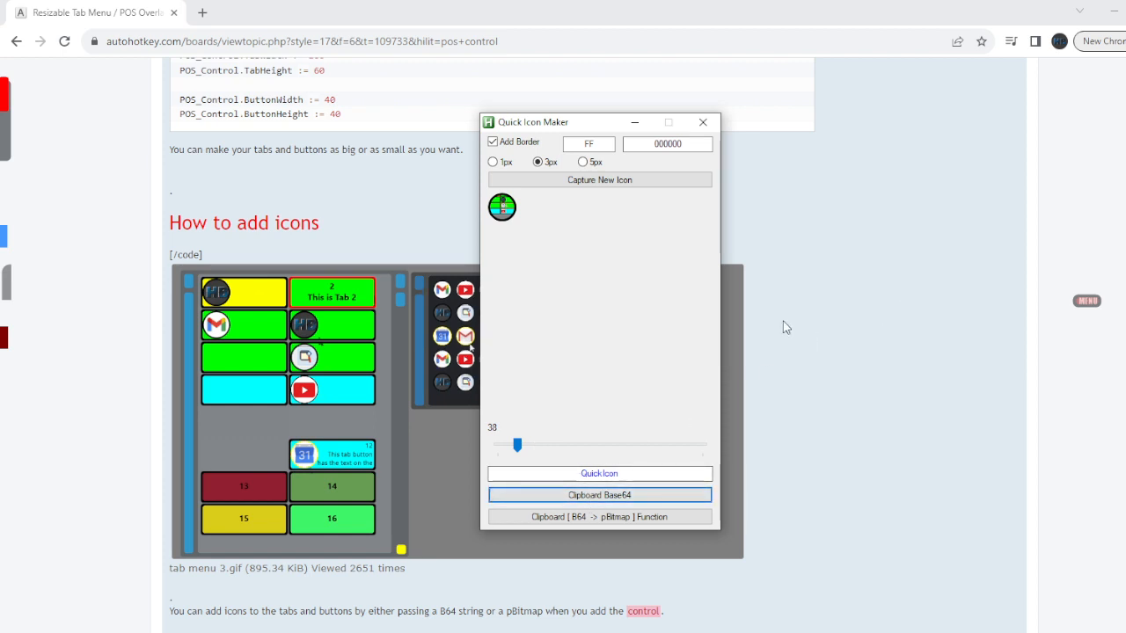
{"action": "left_click", "coordinate": [702, 122]}
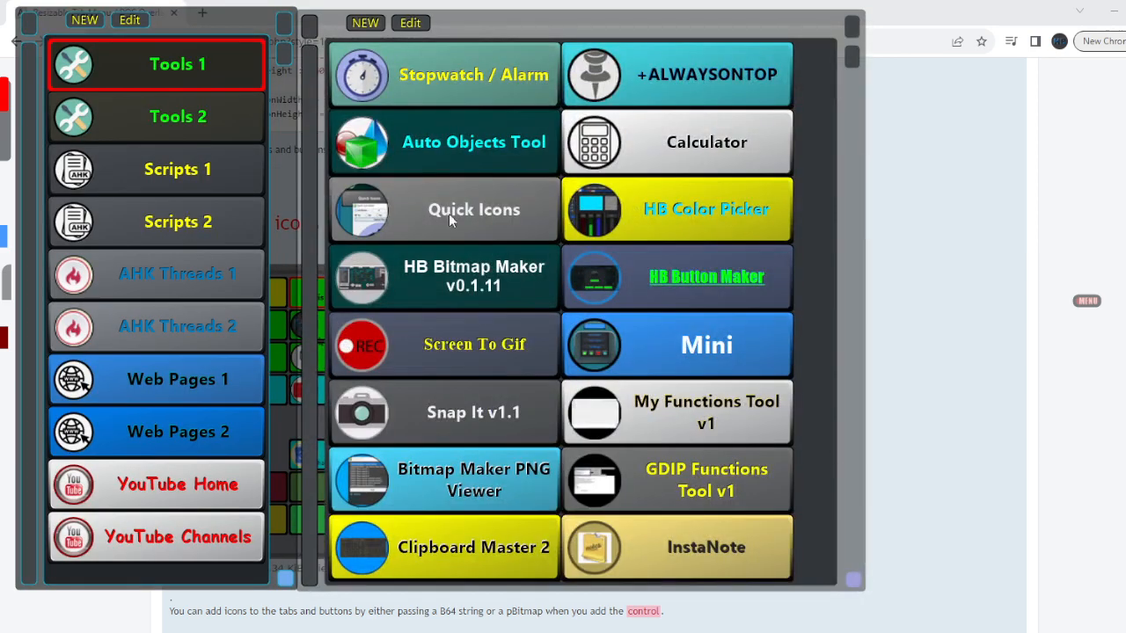
Step: Show the GDIP Function Clips tab and copy the Liquidate Pixels code clip
{"action": "left_click", "coordinate": [473, 209]}
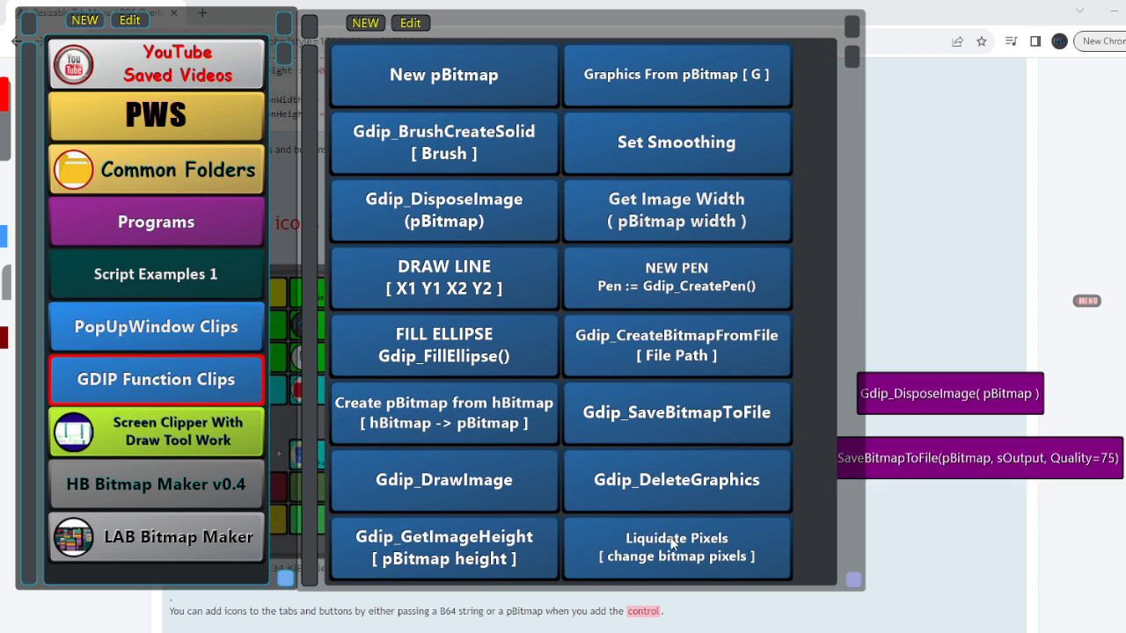
{"action": "left_click", "coordinate": [676, 548]}
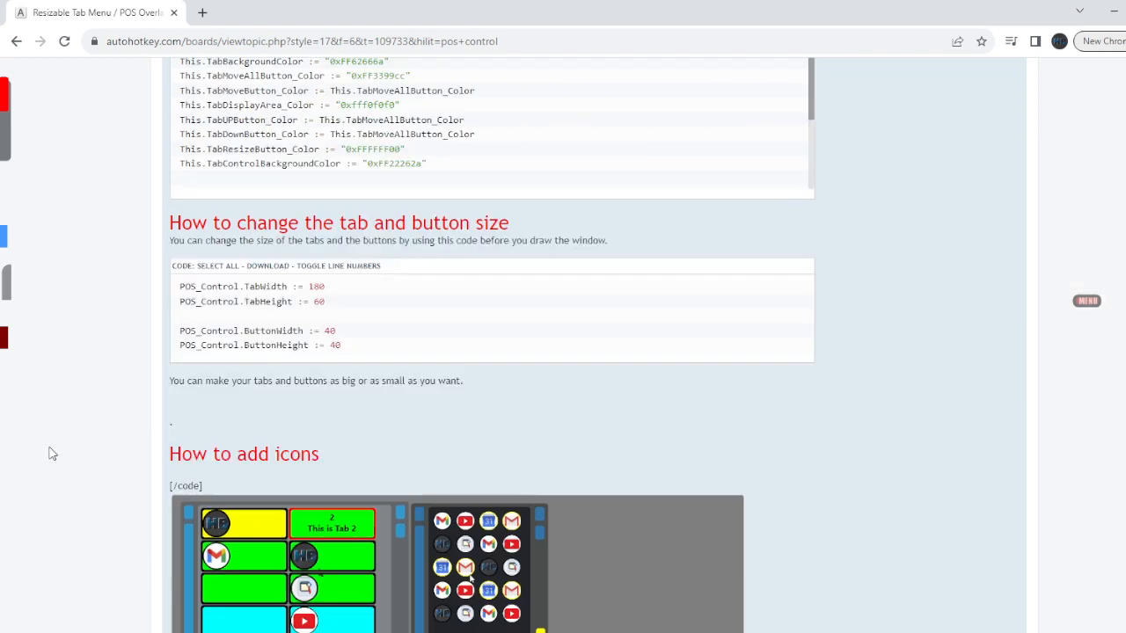
Step: Return to the top of the forum post and show the Dock-It launcher's Tools script collection
{"action": "scroll", "scroll_direction": "down", "scroll_amount": 3}
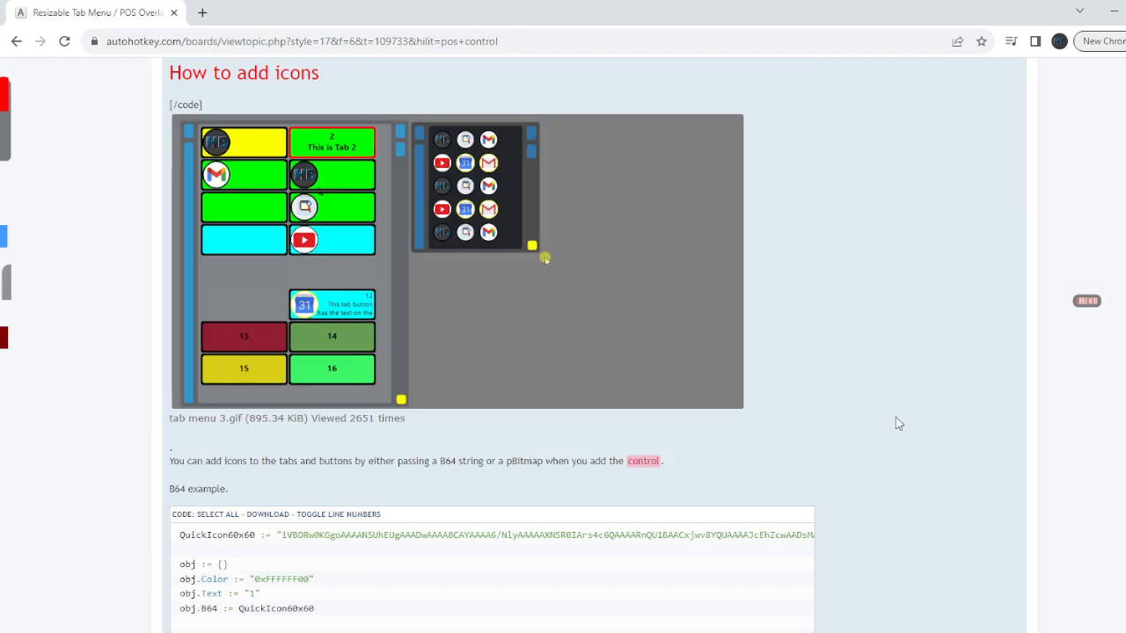
{"action": "scroll", "scroll_direction": "down", "scroll_amount": 3}
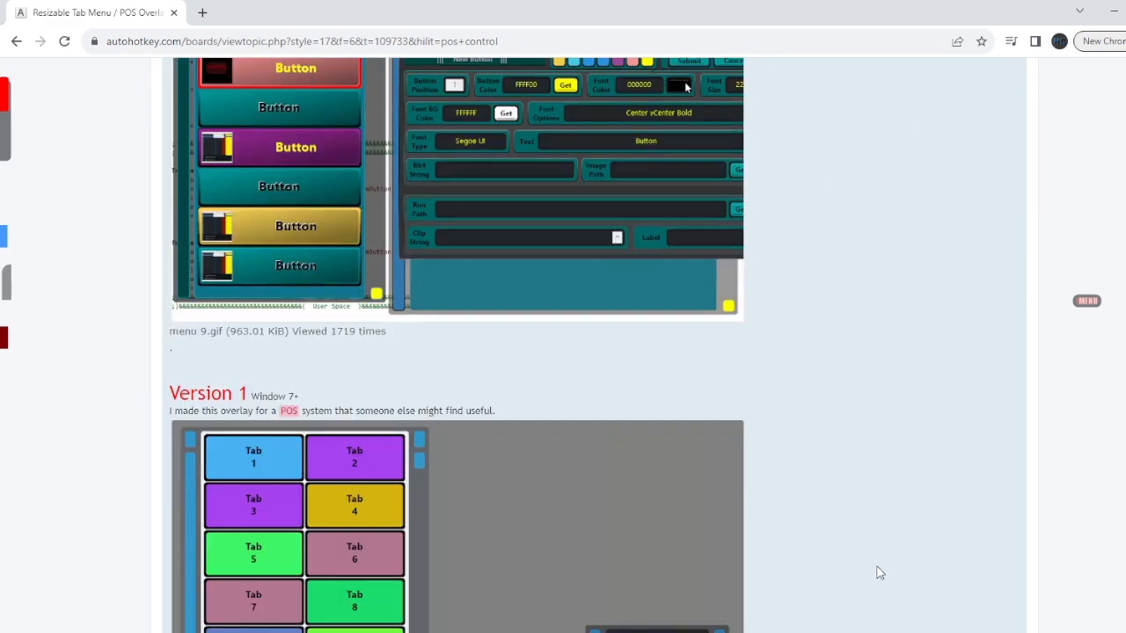
{"action": "scroll", "scroll_direction": "up", "scroll_amount": 3}
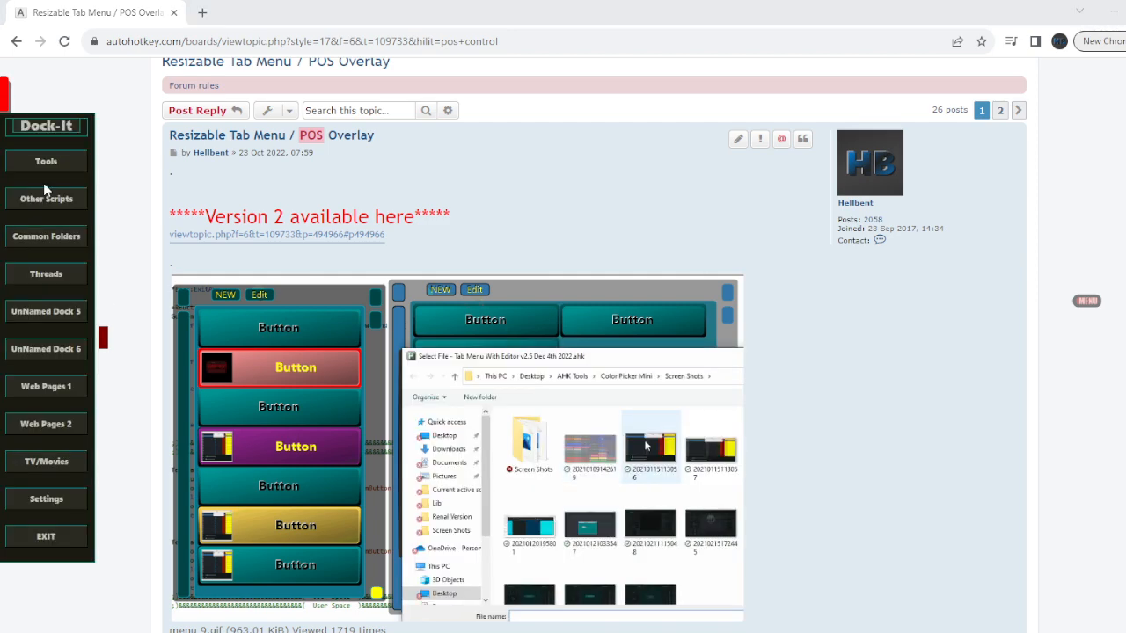
{"action": "left_click", "coordinate": [46, 161]}
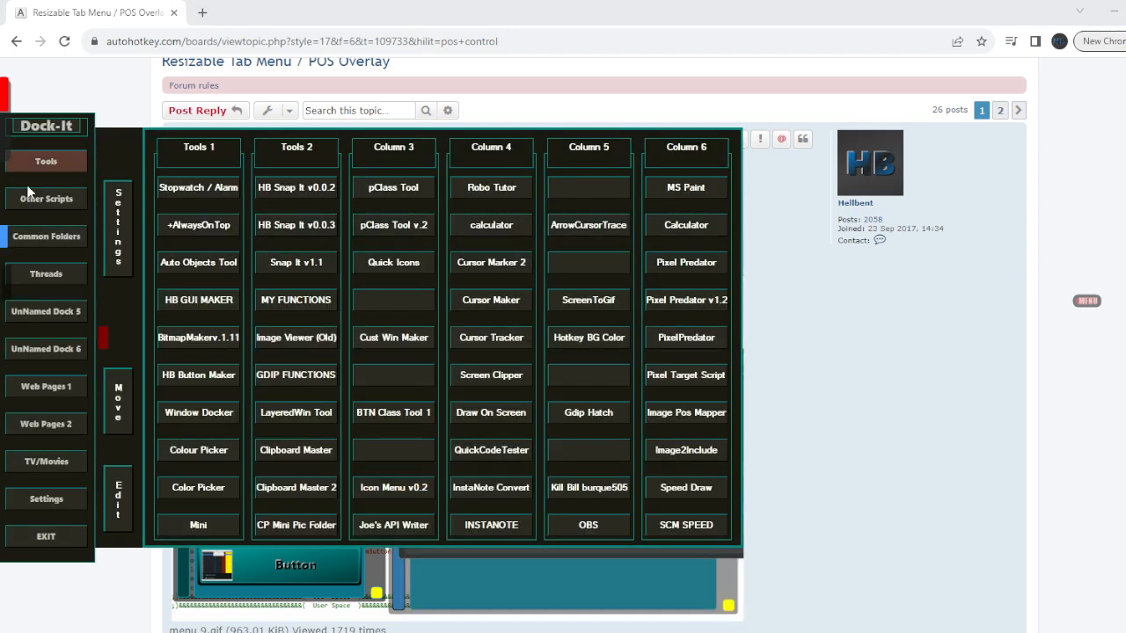